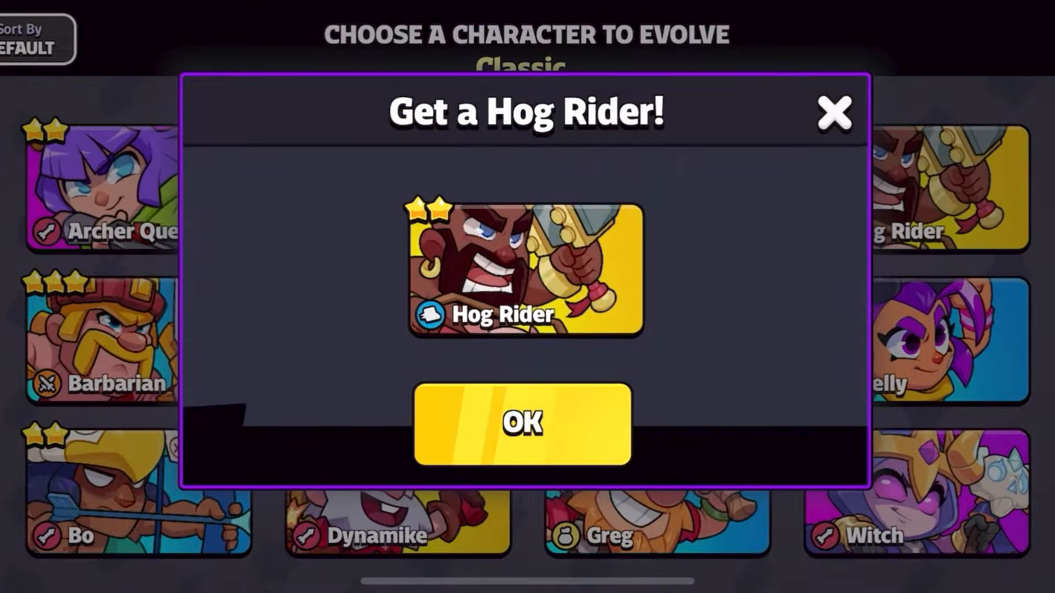
# Step: Accept the Classic two-star Hog Rider and dismiss its reveal screen
pyautogui.click(521, 429)
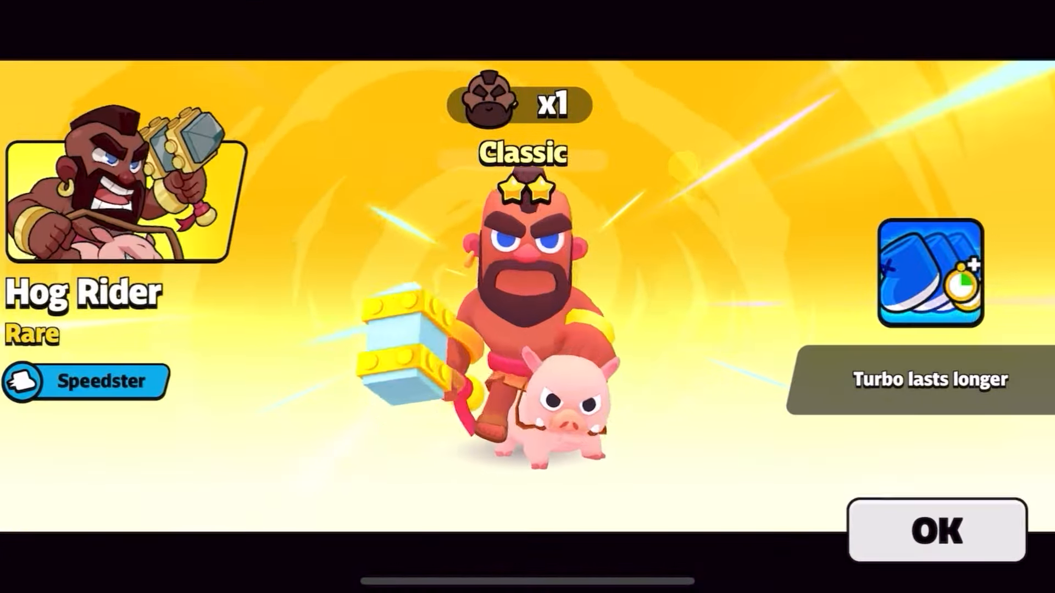
pyautogui.click(938, 532)
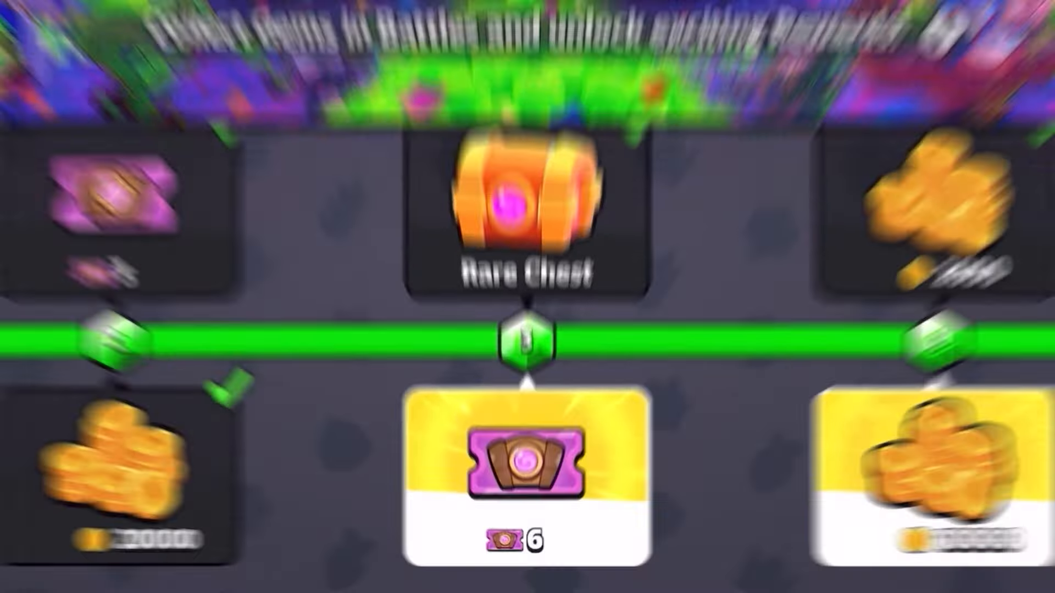
# Step: Claim the next track reward, dismiss El Tigre's MEGA reveal and the New Pass announcement
pyautogui.click(522, 471)
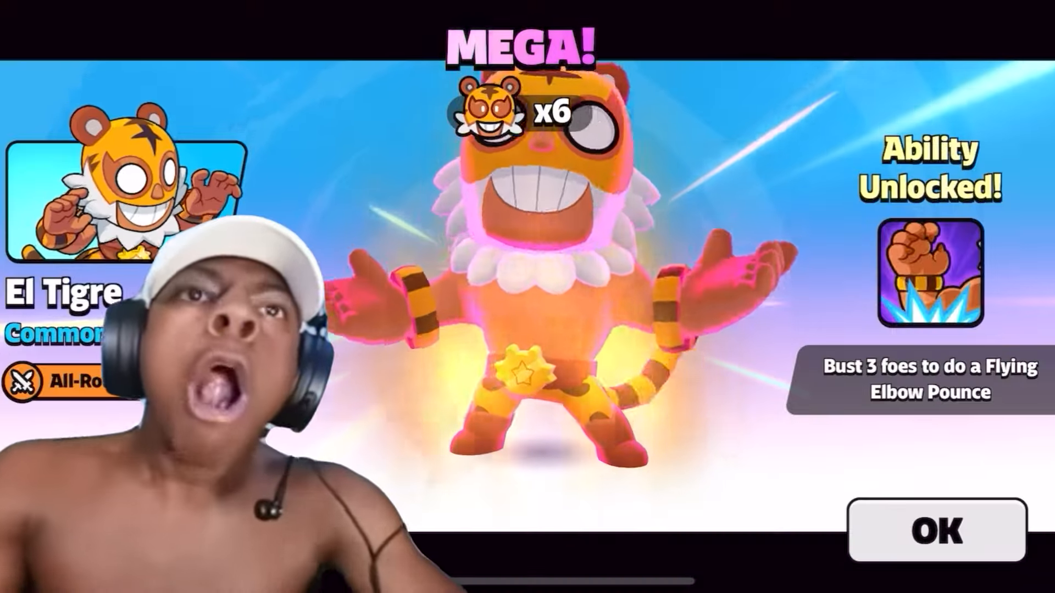
pyautogui.click(944, 533)
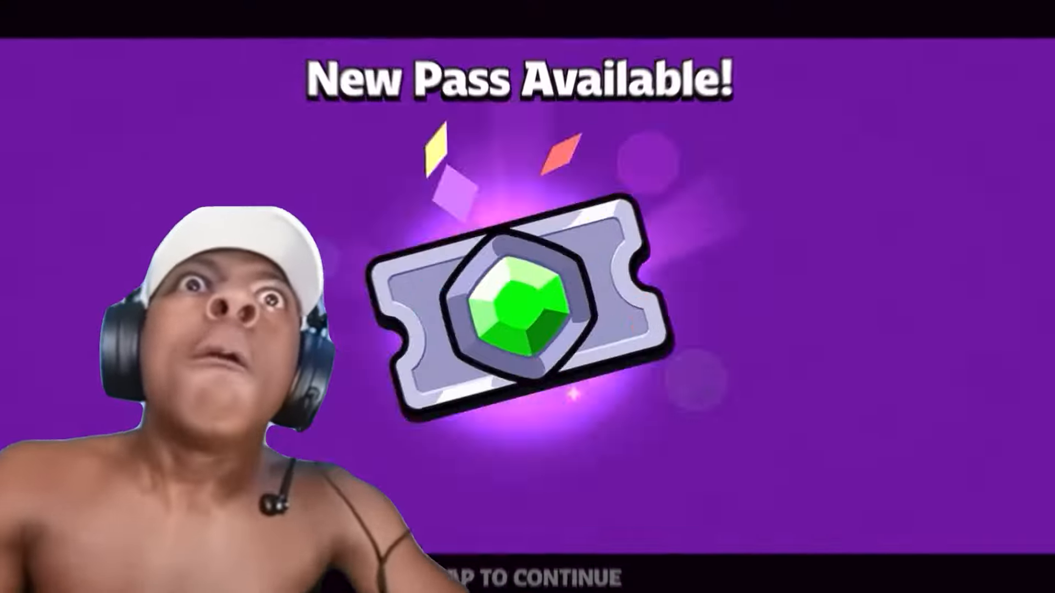
pyautogui.click(527, 571)
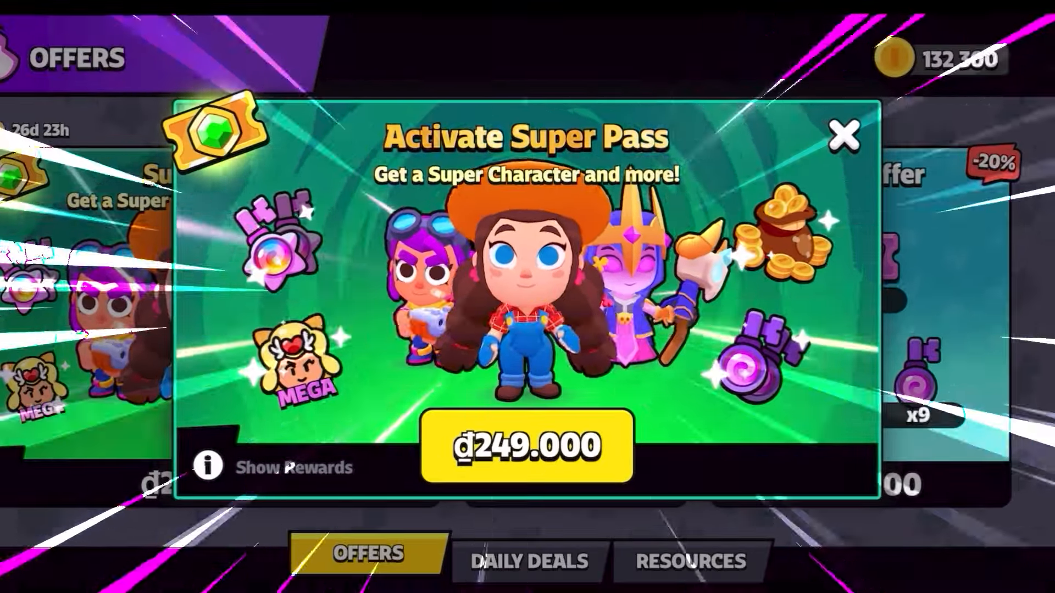
# Step: Close the Super Pass offer, claim a gem-track reward and the tier-4 Rare Chest
pyautogui.click(844, 135)
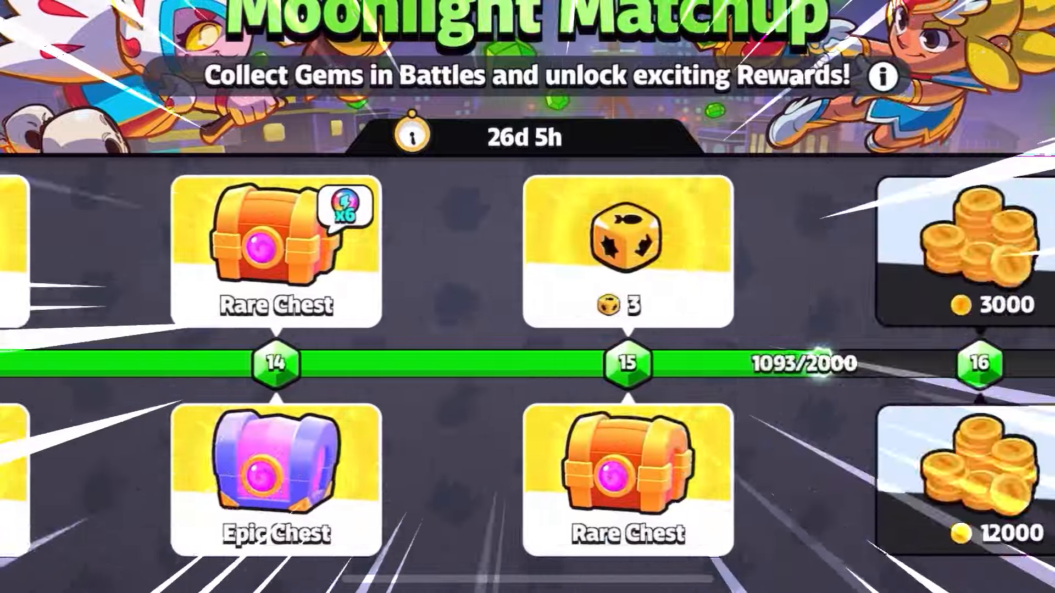
pyautogui.click(262, 477)
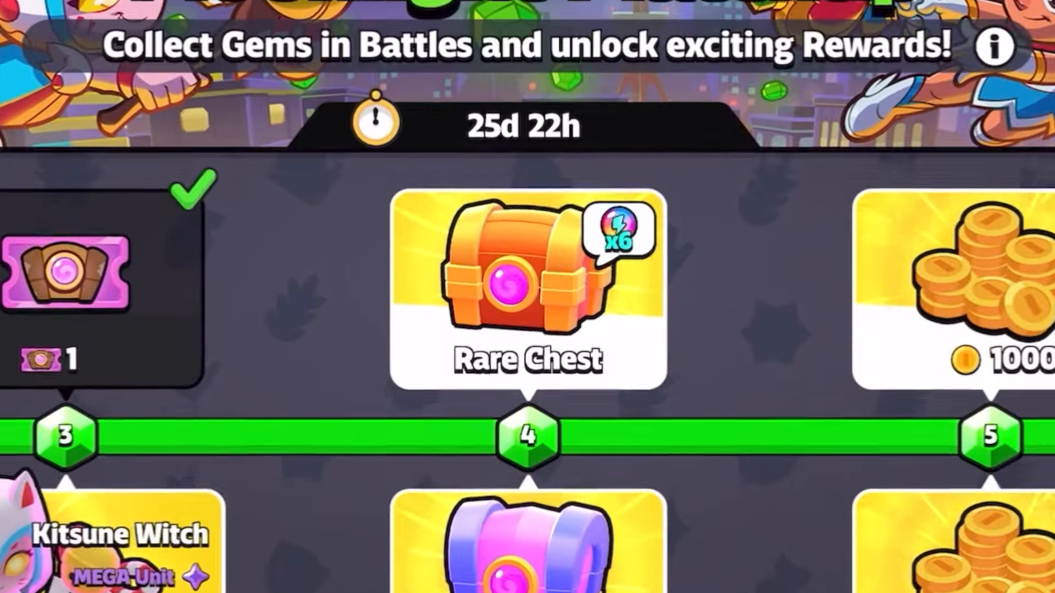
pyautogui.click(517, 278)
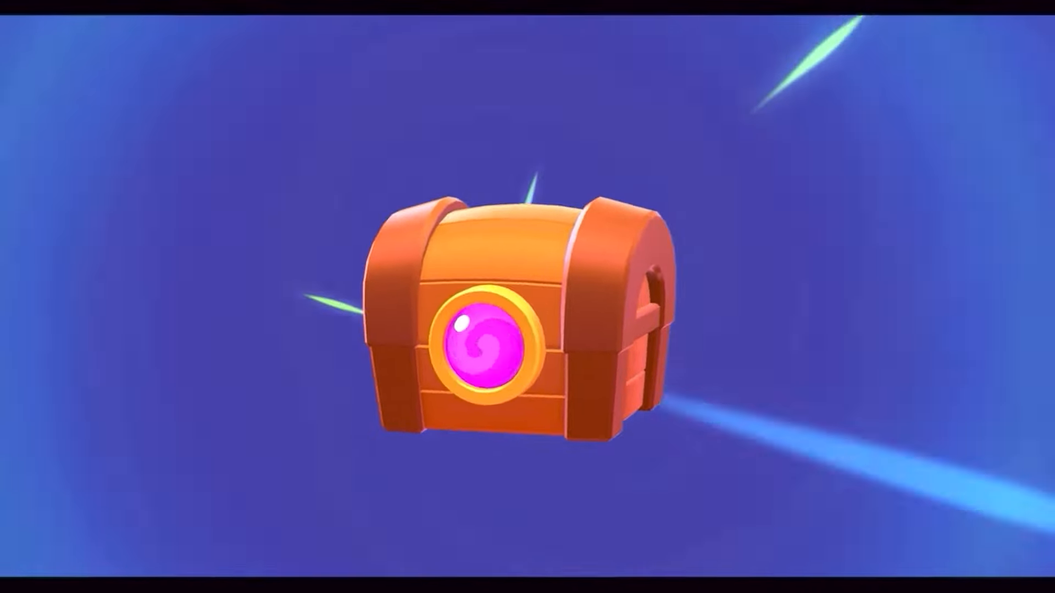
# Step: Open and power up the Rare Chest, then claim the tier-21 Rare Chest
pyautogui.click(489, 348)
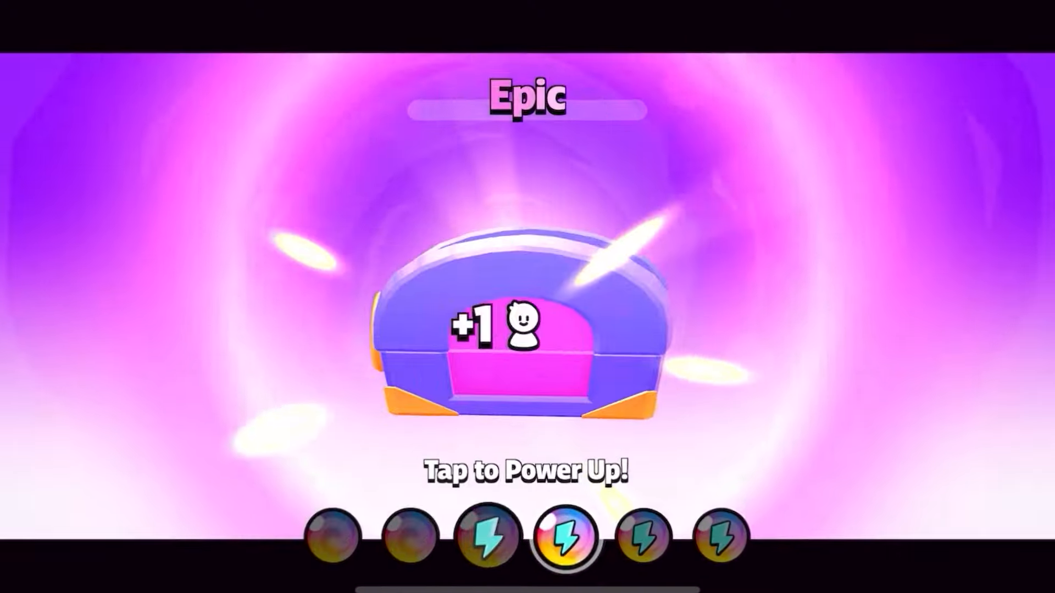
pyautogui.click(517, 347)
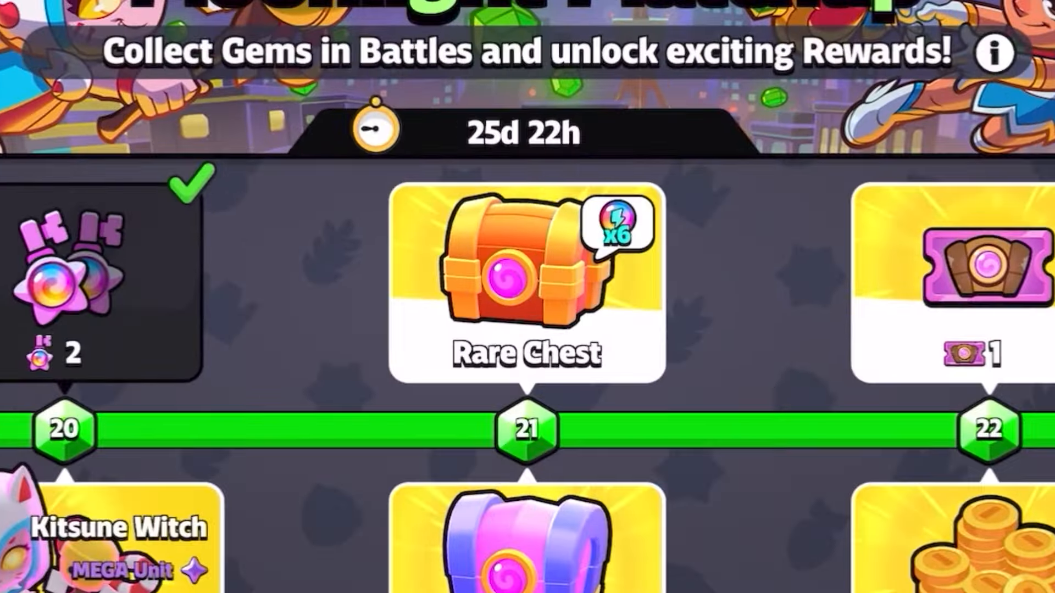
pyautogui.click(510, 281)
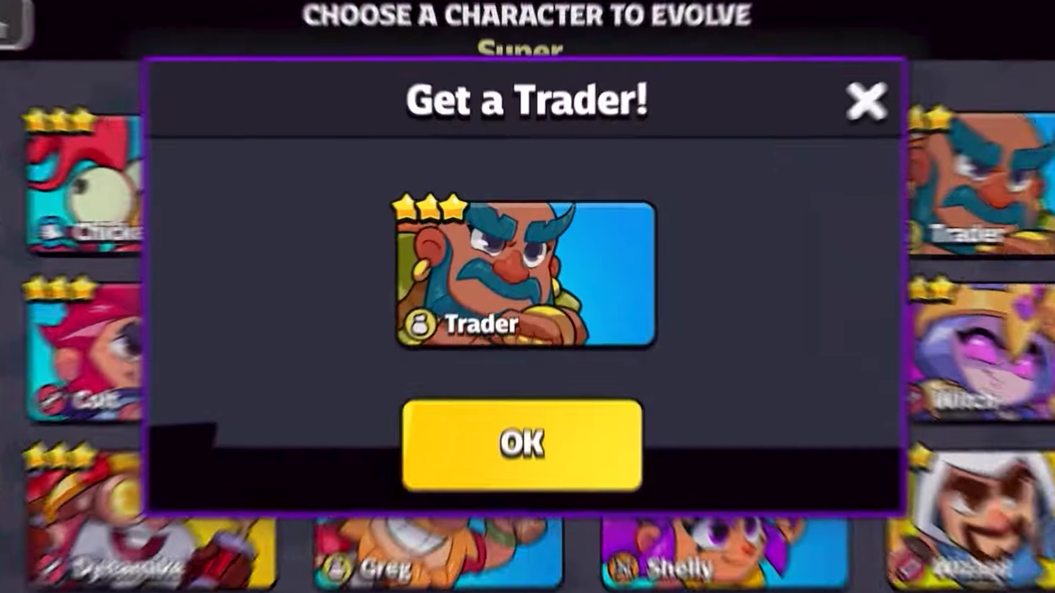
# Step: Accept the Trader and Epic Witches, then claim 12000 coins and the level-12 Kitsune Witch
pyautogui.click(520, 447)
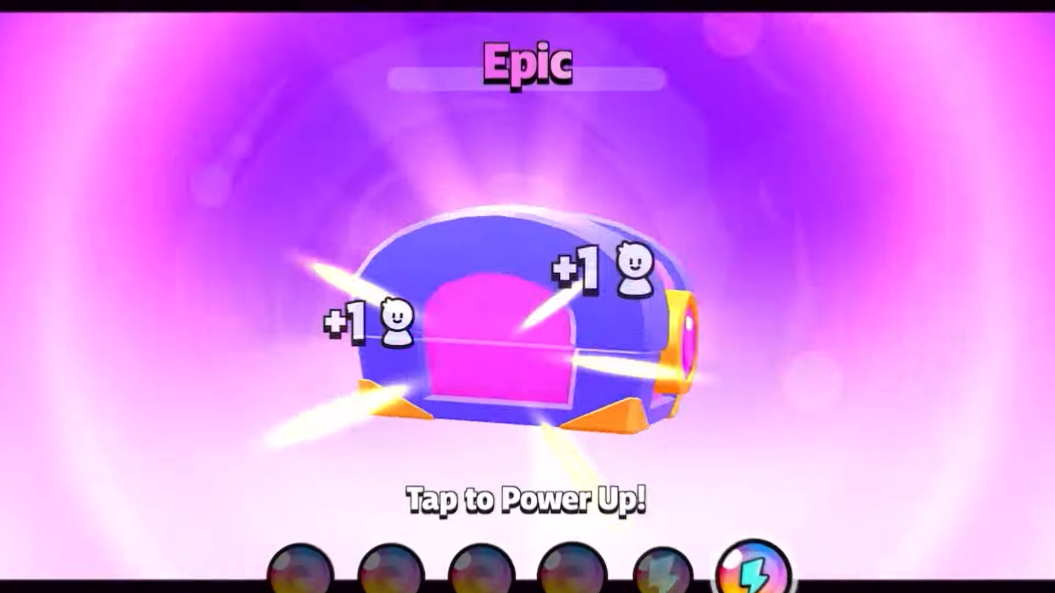
pyautogui.click(522, 314)
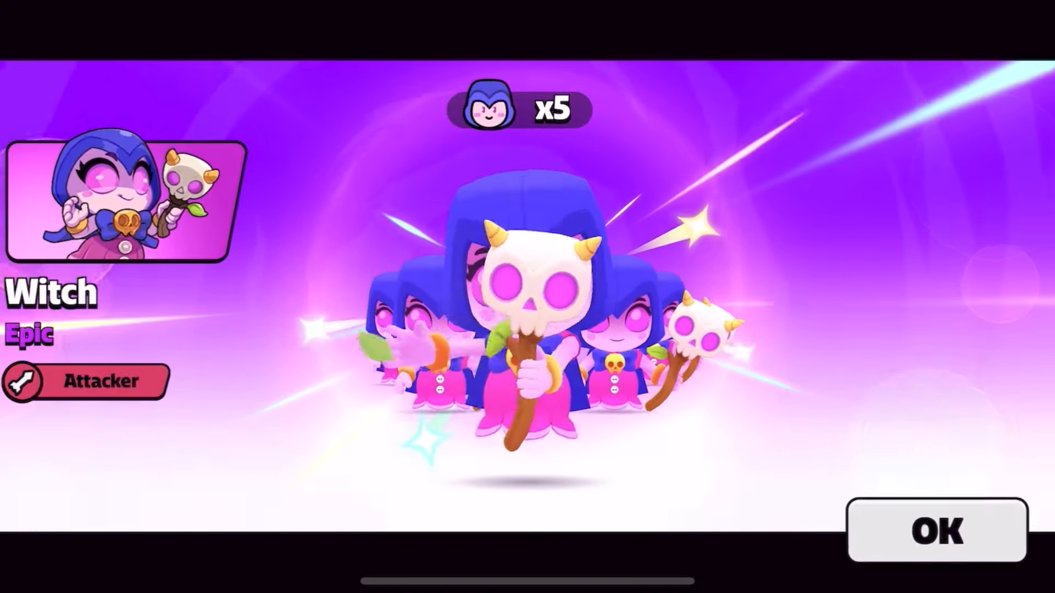
pyautogui.click(939, 532)
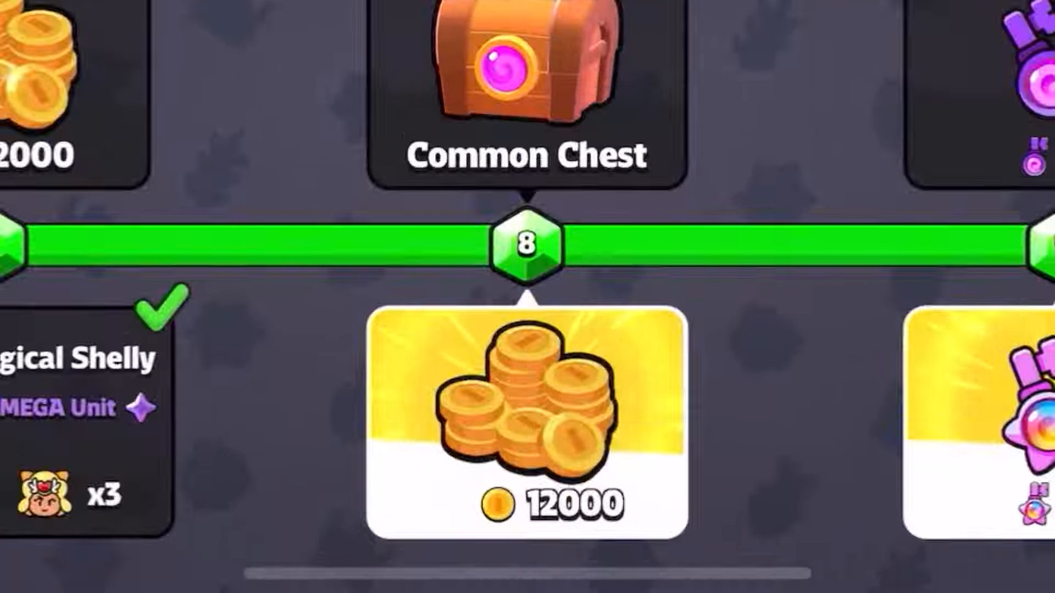
pyautogui.click(526, 417)
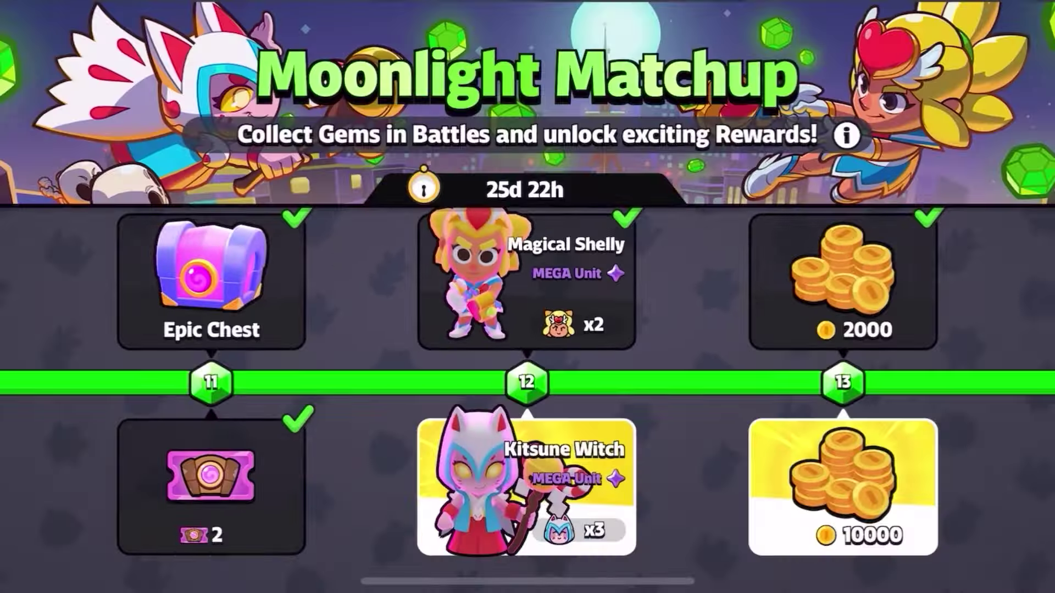
pyautogui.click(526, 492)
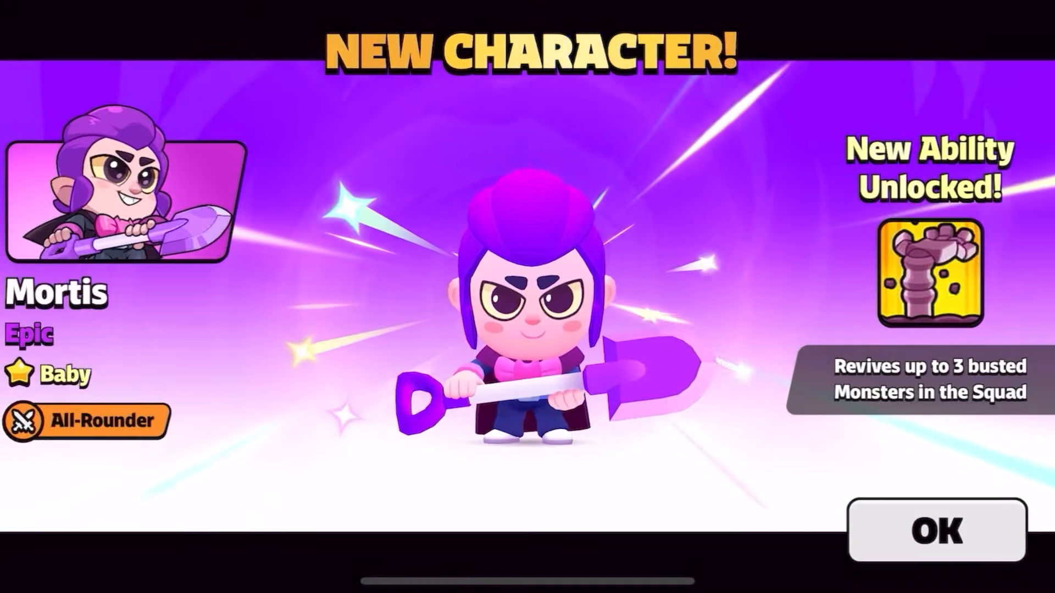
# Step: Dismiss the Mortis announcement, power up the Rare chest and collect its Chest Keys
pyautogui.click(943, 534)
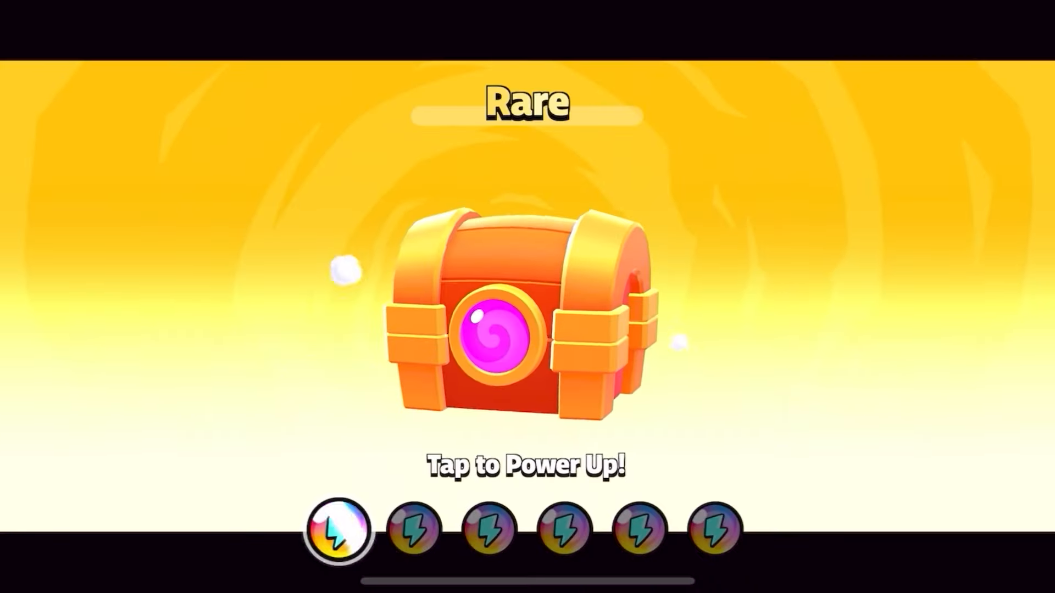
pyautogui.click(501, 336)
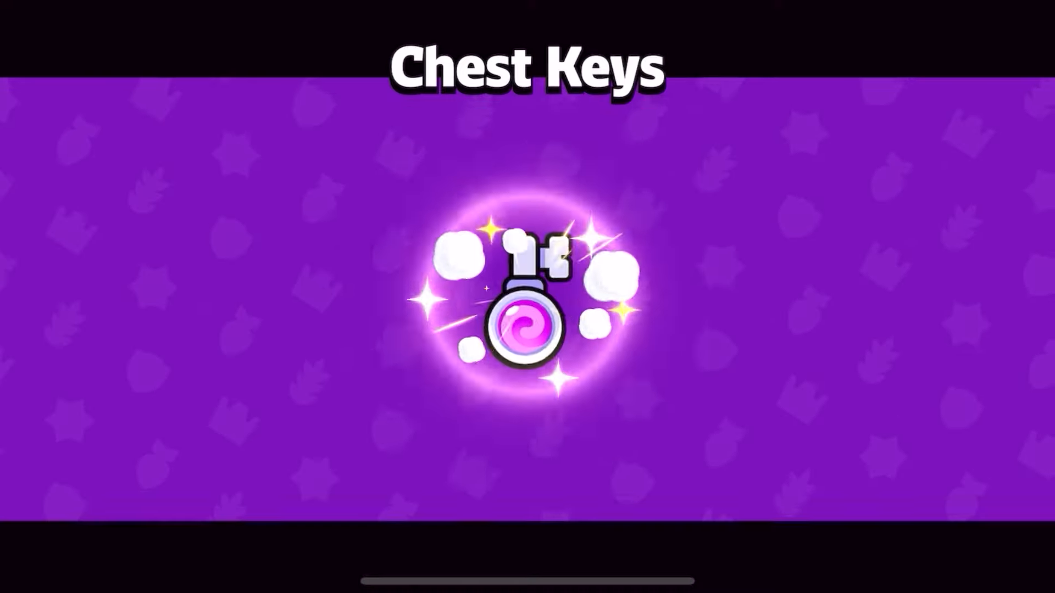
pyautogui.click(527, 303)
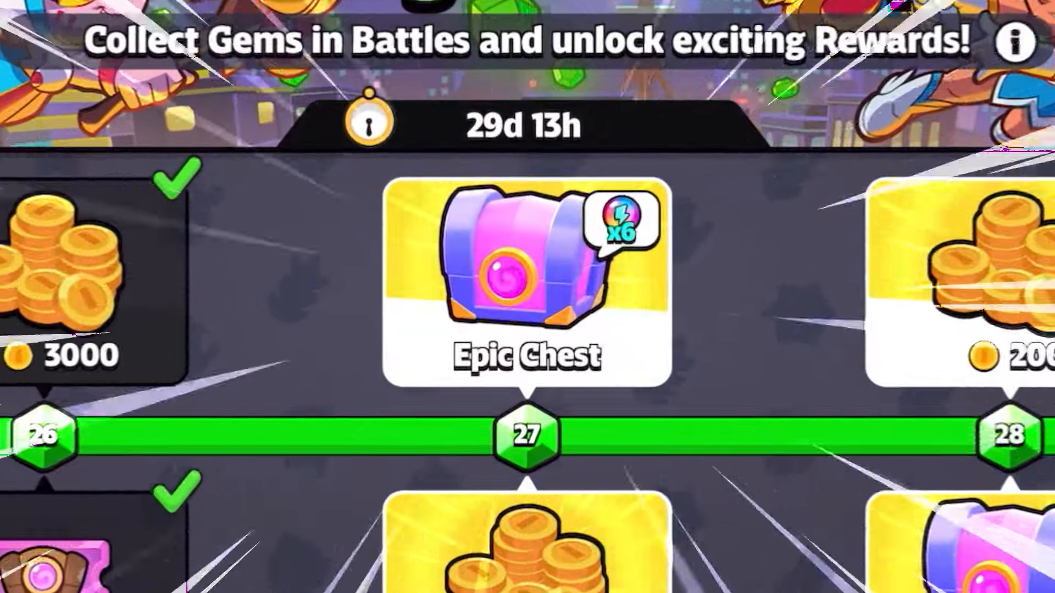
# Step: Claim the level 27 and 28 Epic Chests, accepting seven Battle Healers and four Max
pyautogui.click(510, 274)
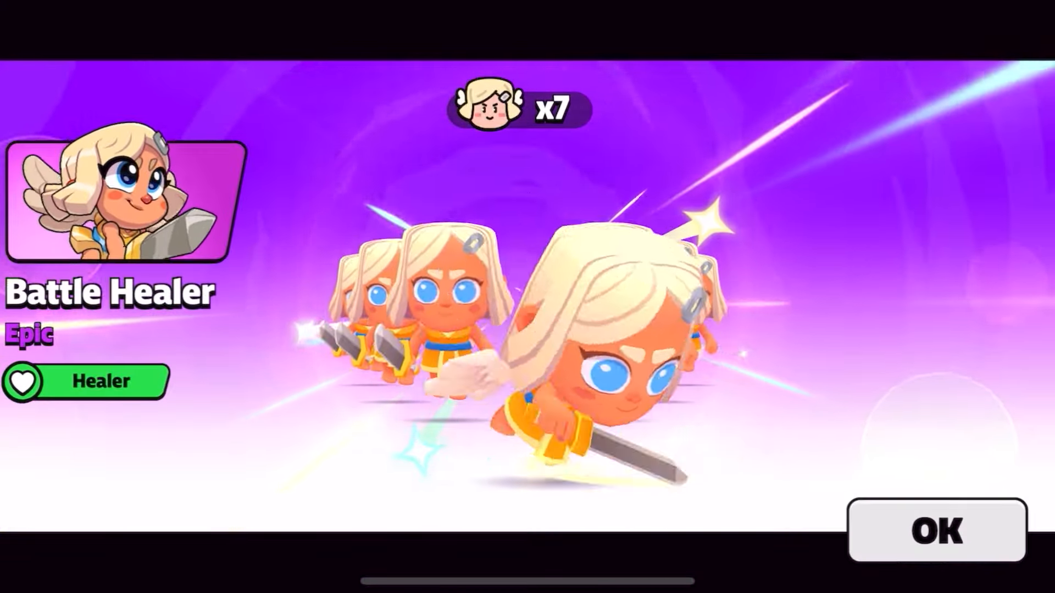
pyautogui.click(935, 532)
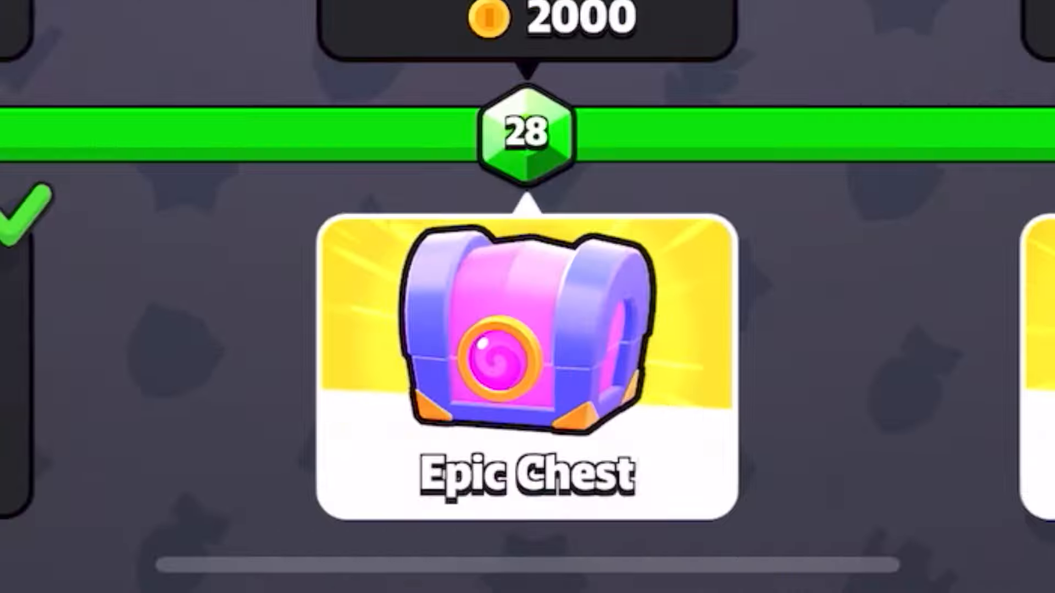
pyautogui.click(511, 352)
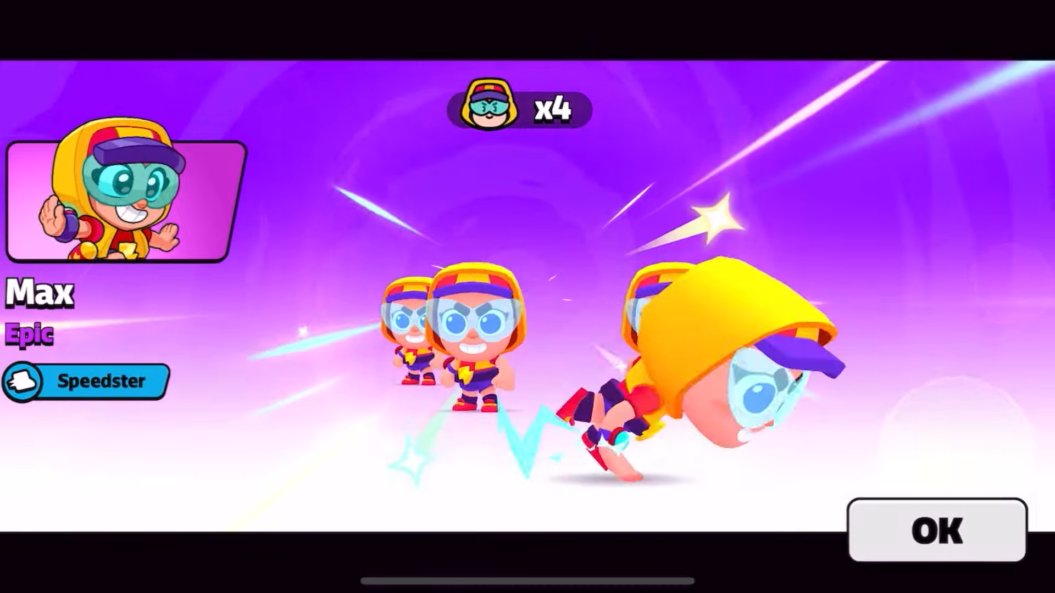
pyautogui.click(937, 530)
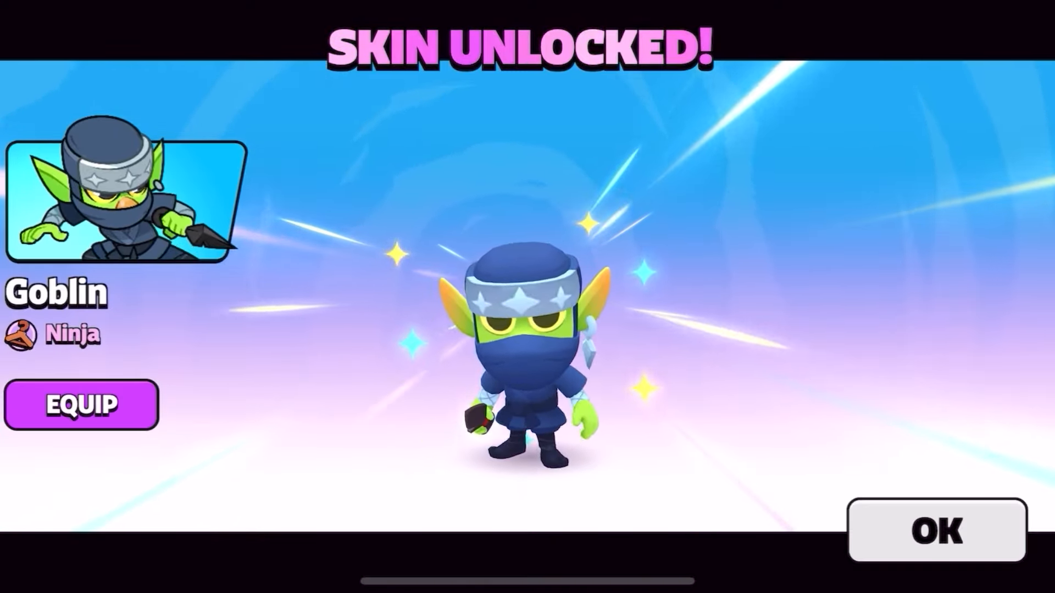
# Step: Accept the unlocked Ninja Goblin skin
pyautogui.click(937, 533)
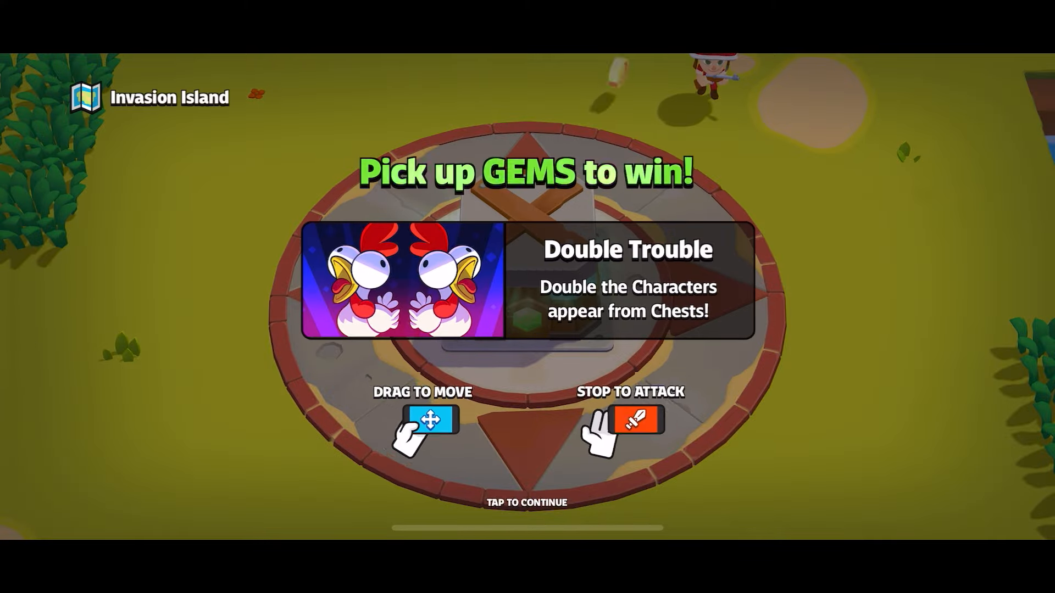
# Step: Dismiss the Invasion Island intro and add Shelly to the squad
pyautogui.click(527, 503)
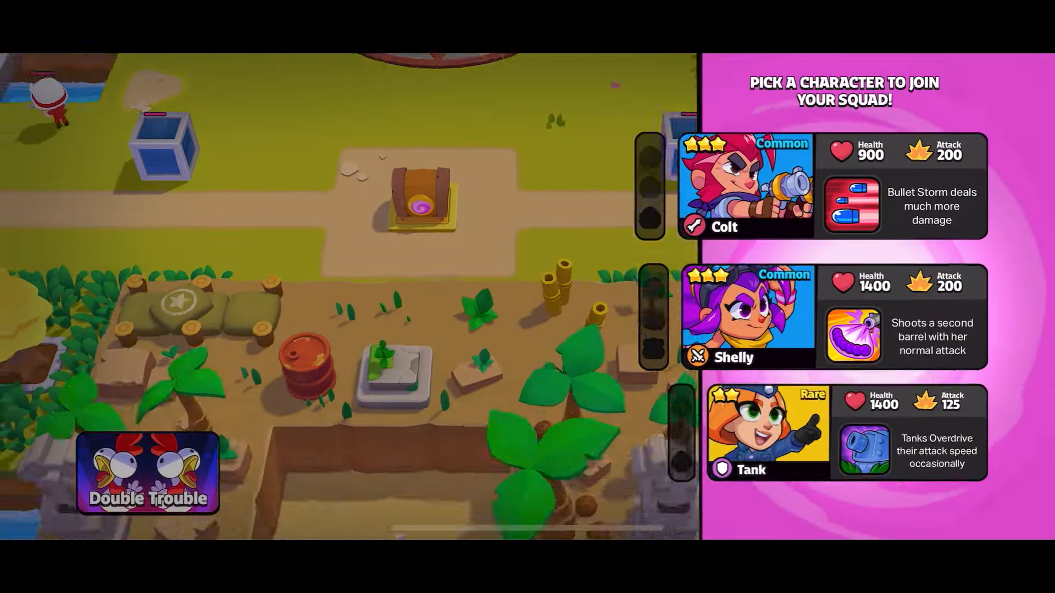
pyautogui.click(747, 322)
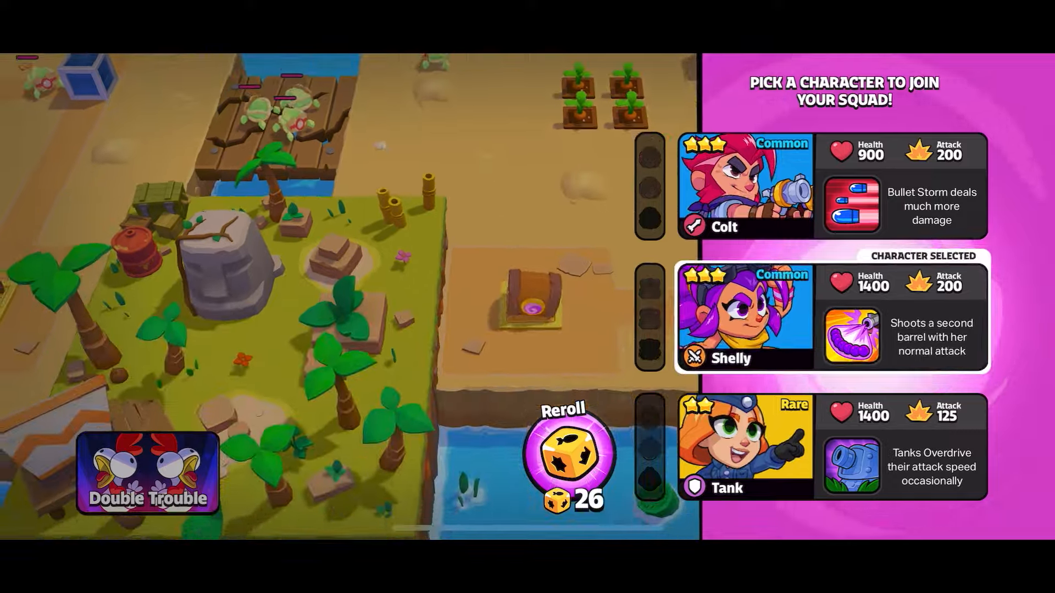
pyautogui.click(741, 319)
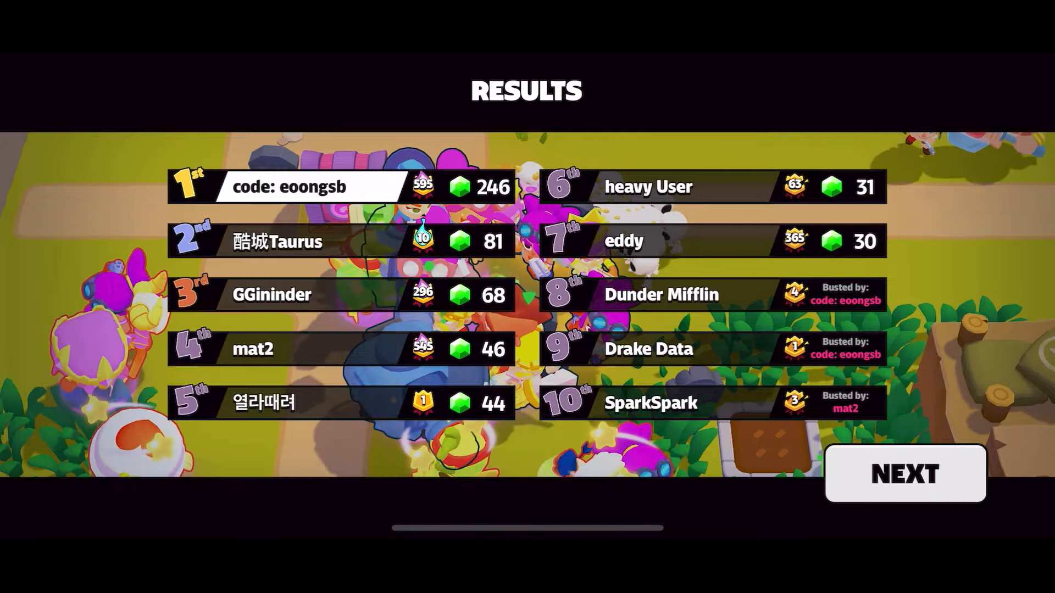
# Step: Continue from the final standings table to the 1st-place summary
pyautogui.click(906, 474)
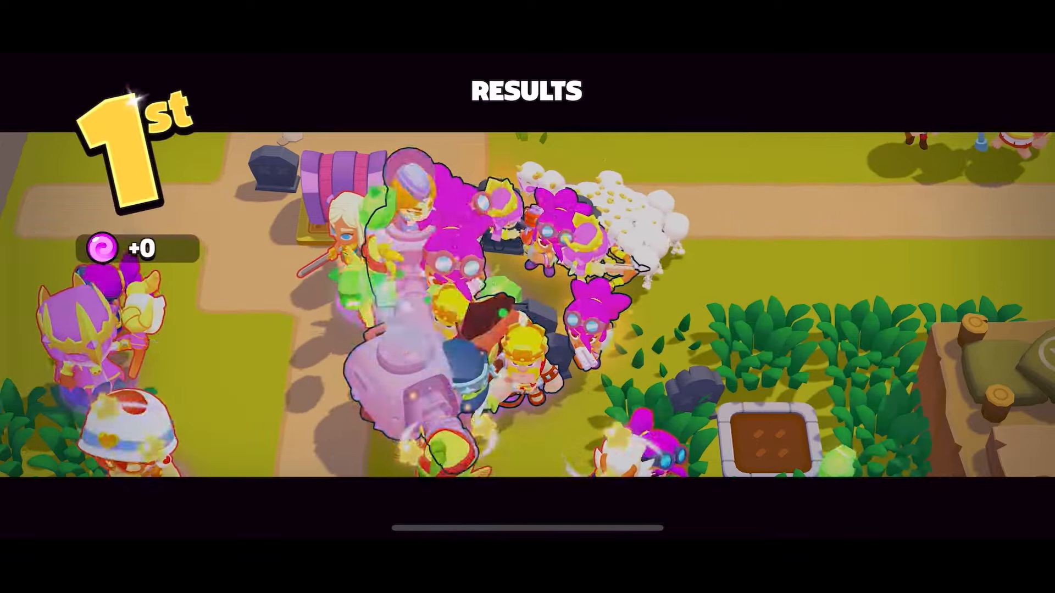